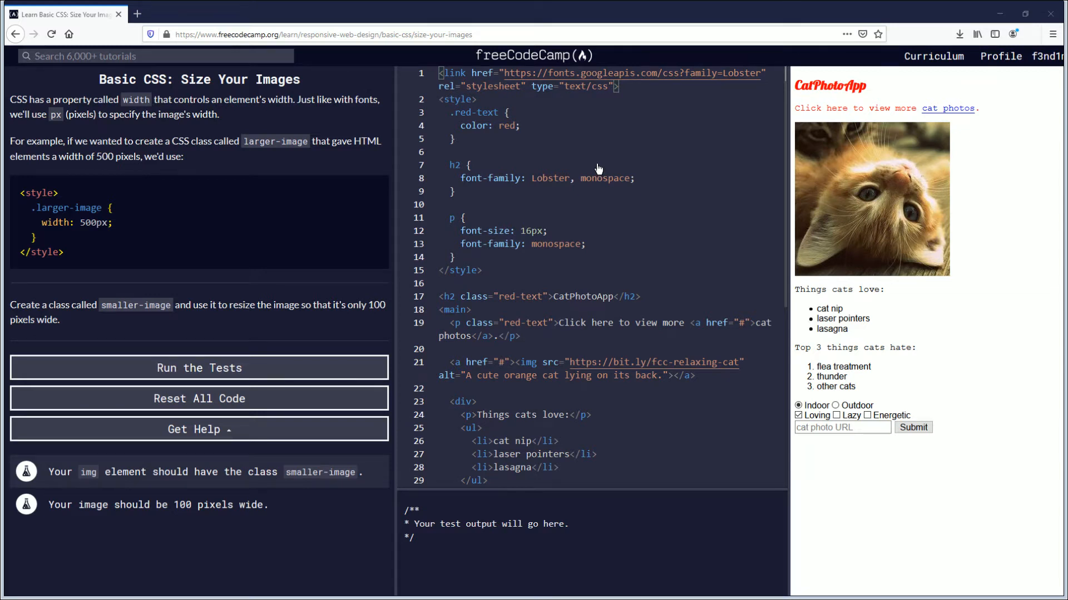
pyautogui.moveTo(592, 166)
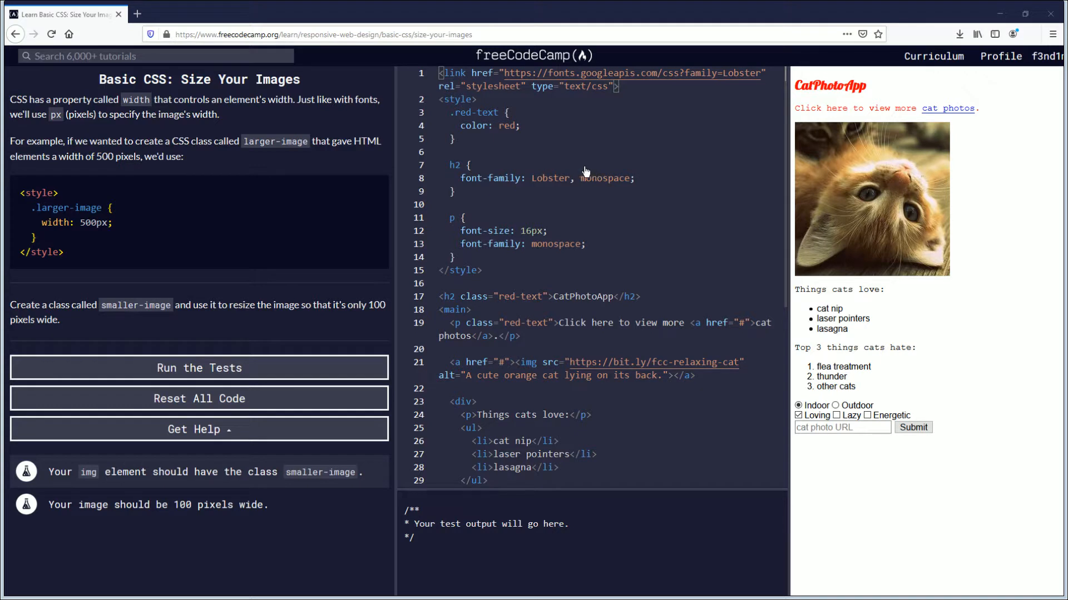
pyautogui.moveTo(634, 155)
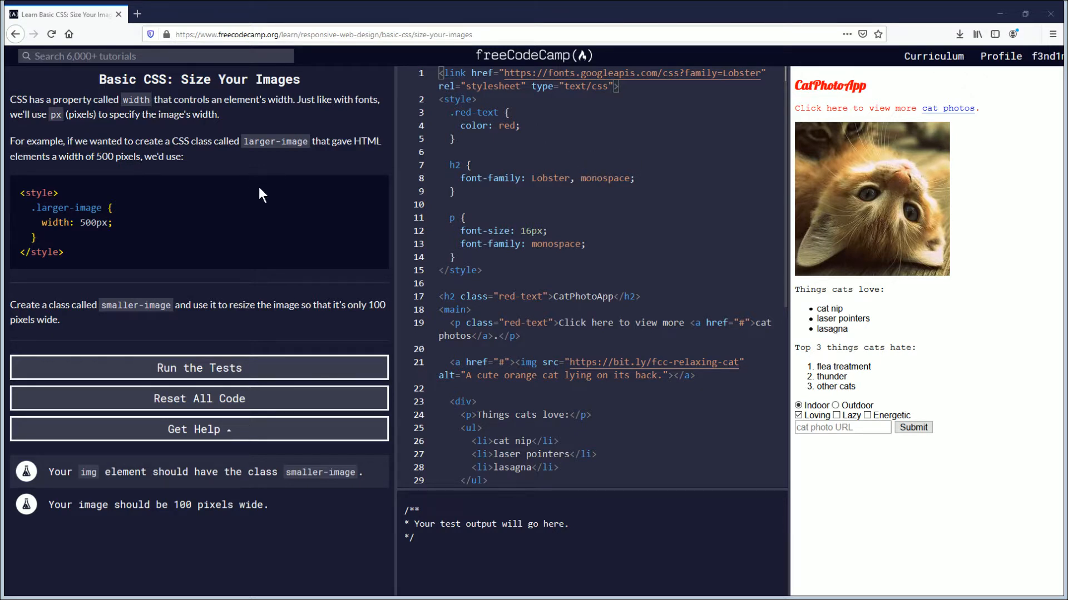
pyautogui.moveTo(259, 143)
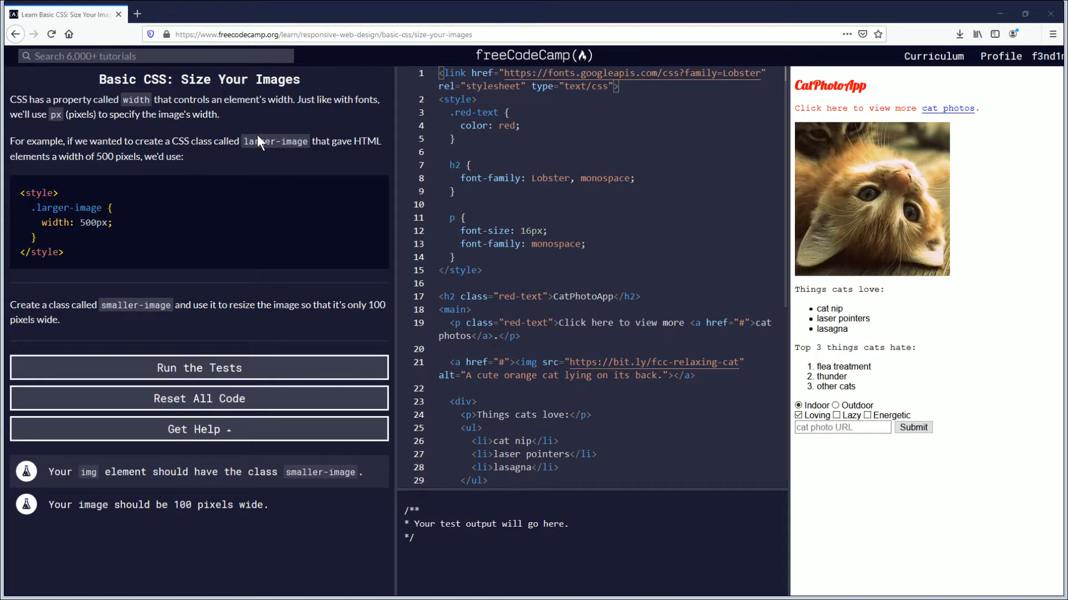
pyautogui.moveTo(19, 131)
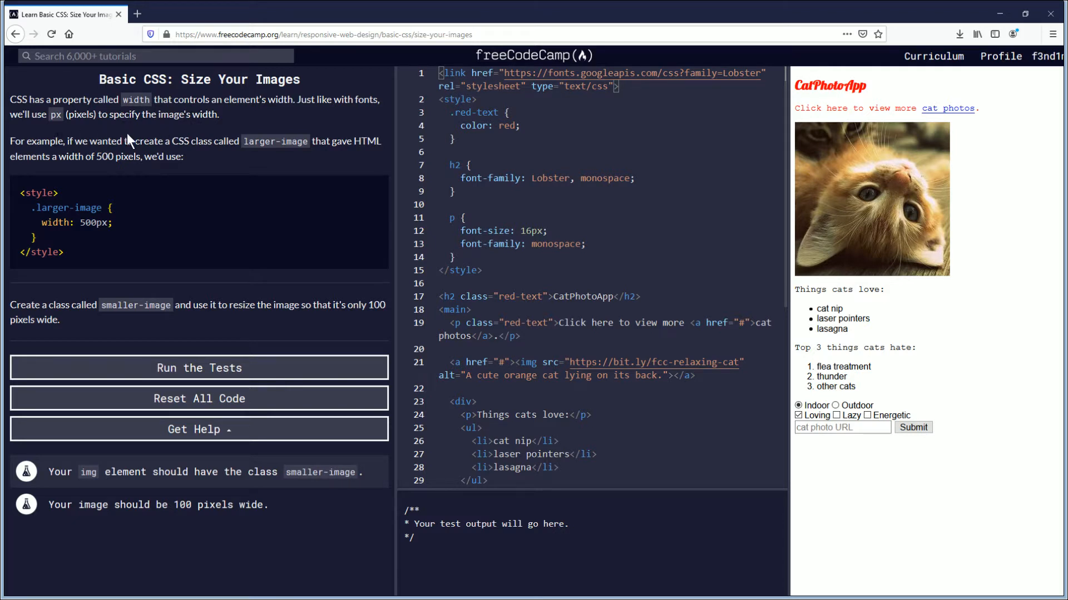
pyautogui.moveTo(214, 157)
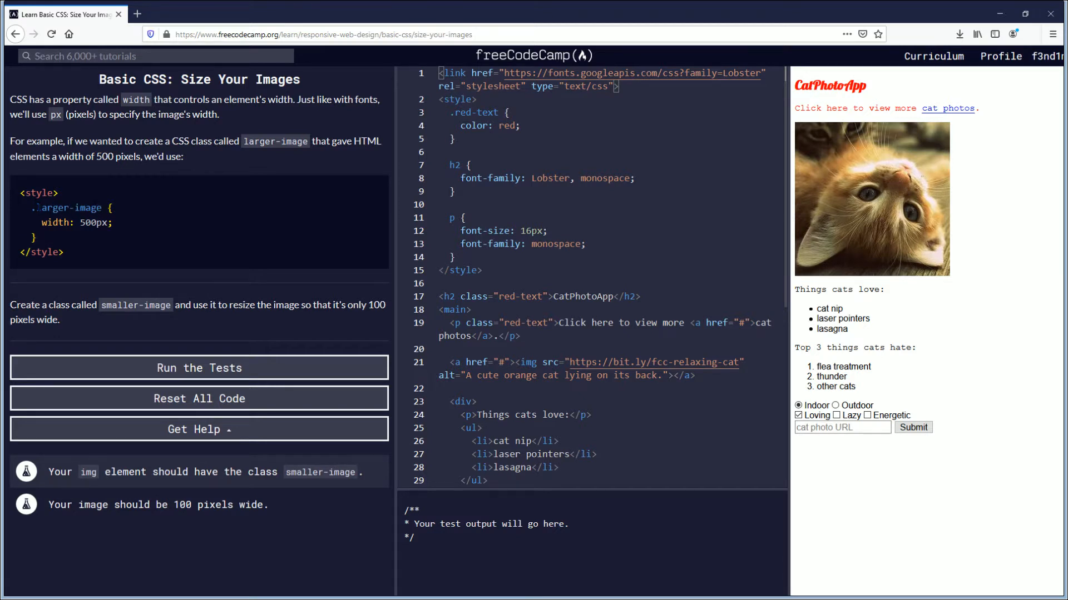
pyautogui.moveTo(41, 238)
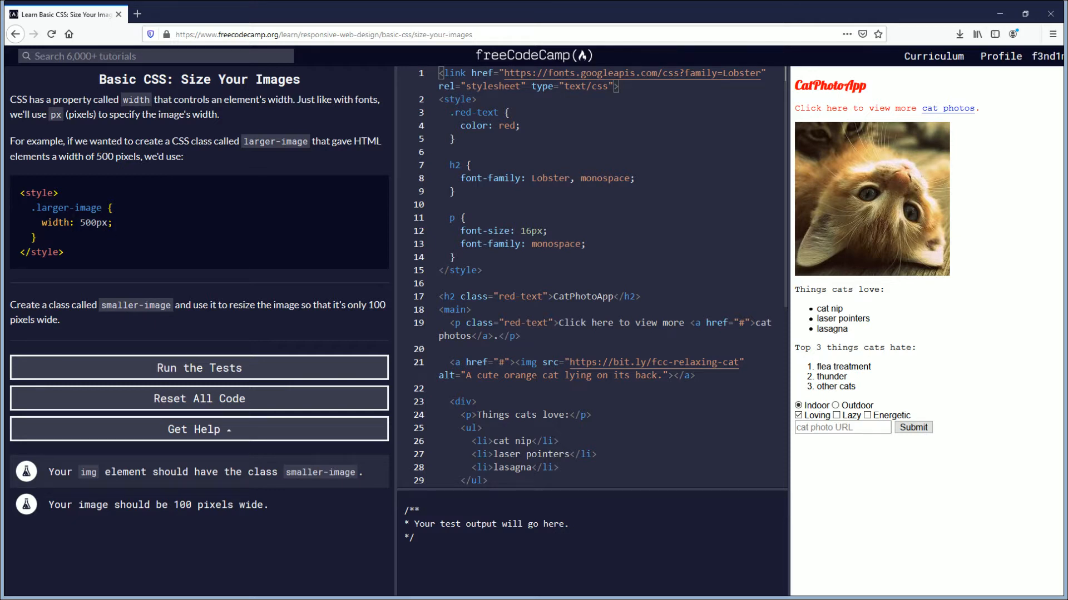
pyautogui.moveTo(115, 322)
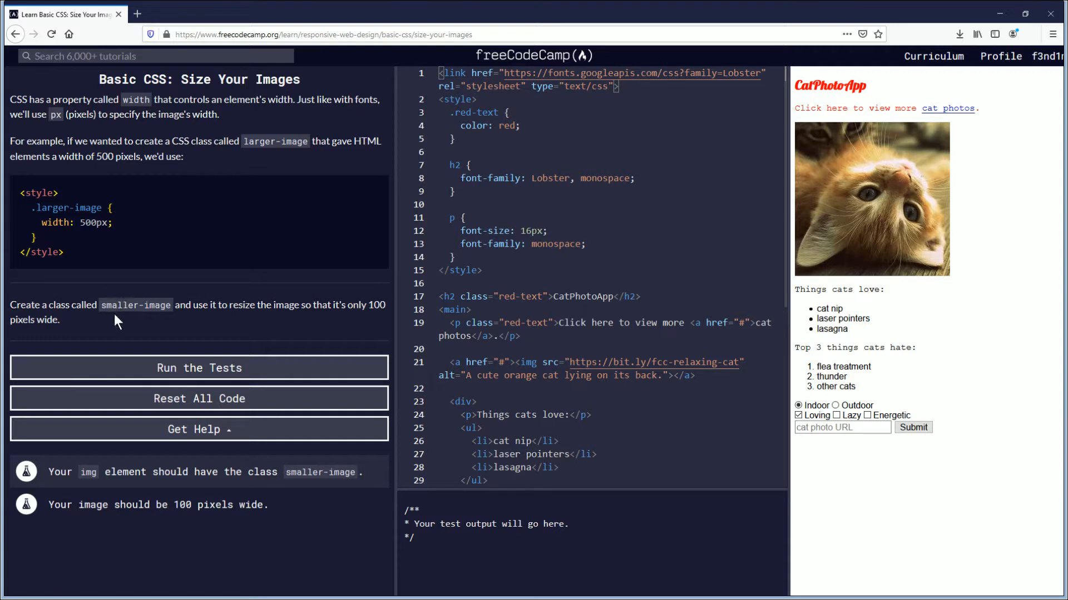
pyautogui.moveTo(123, 333)
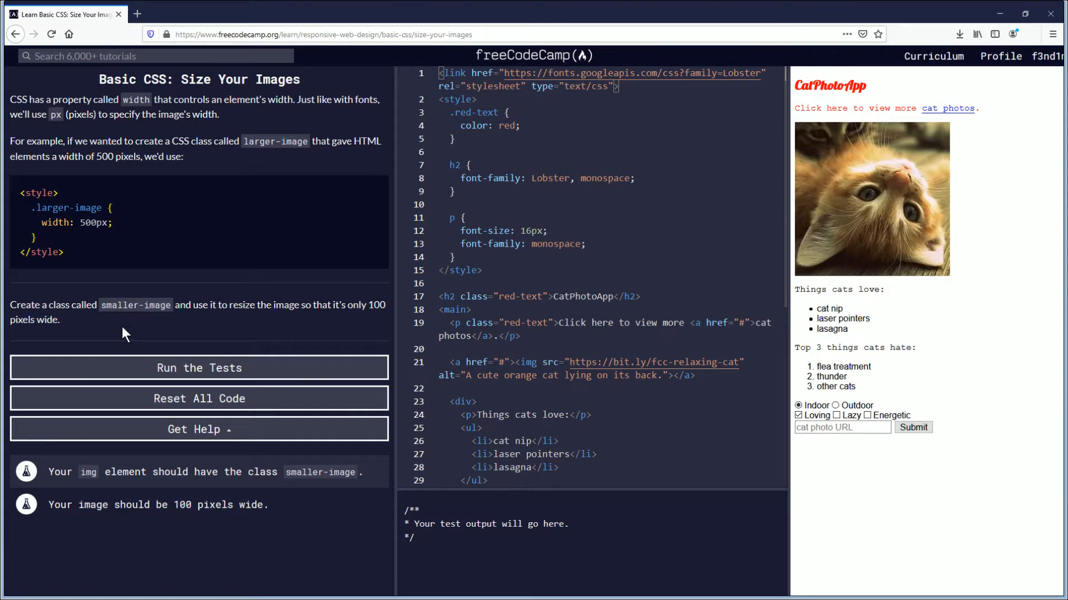
pyautogui.moveTo(156, 320)
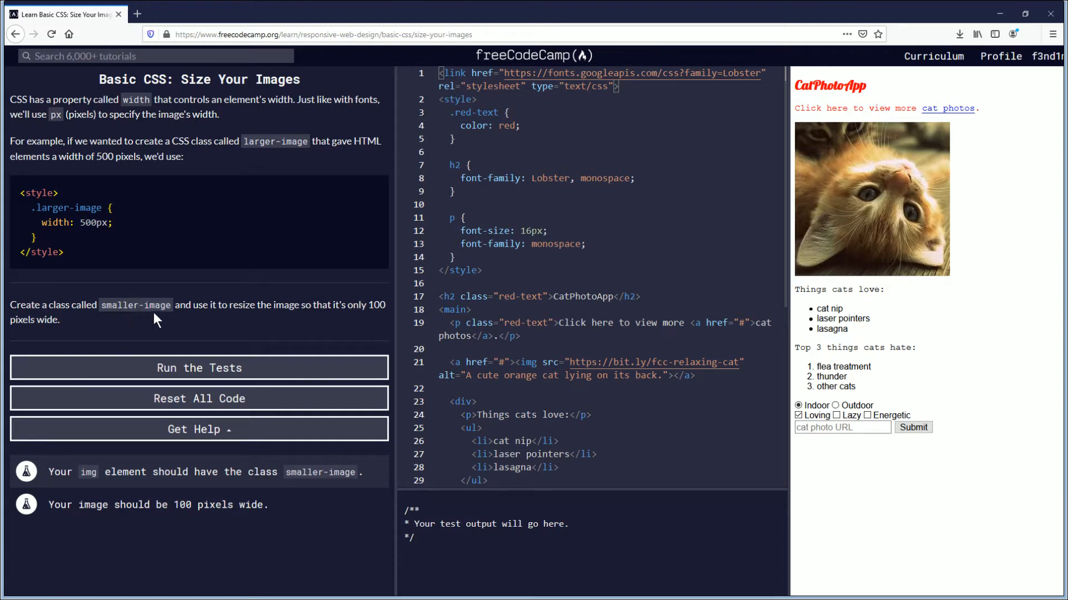
pyautogui.moveTo(257, 322)
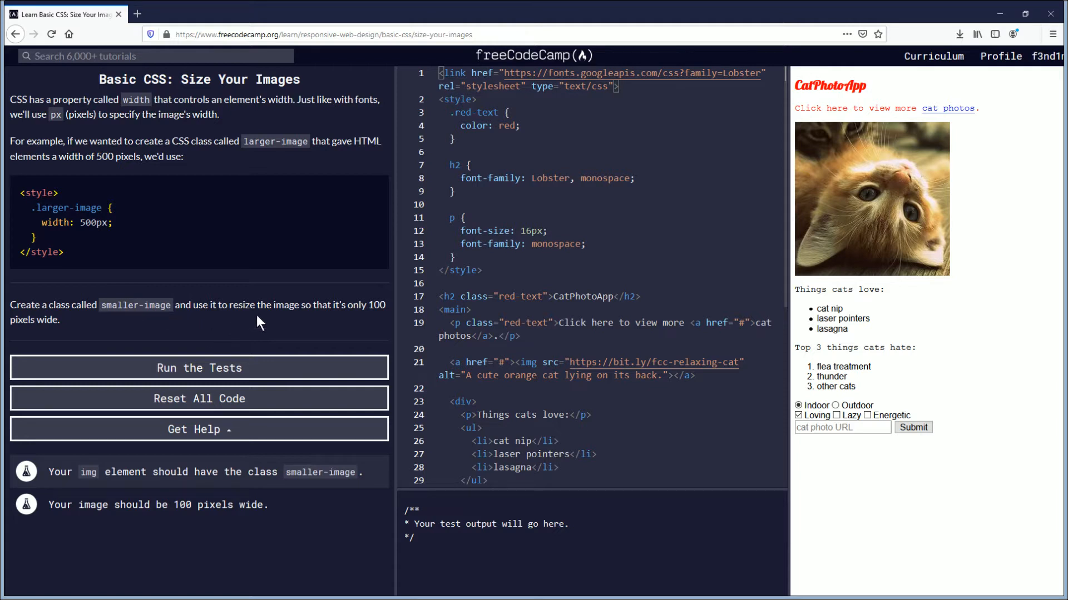
pyautogui.moveTo(362, 326)
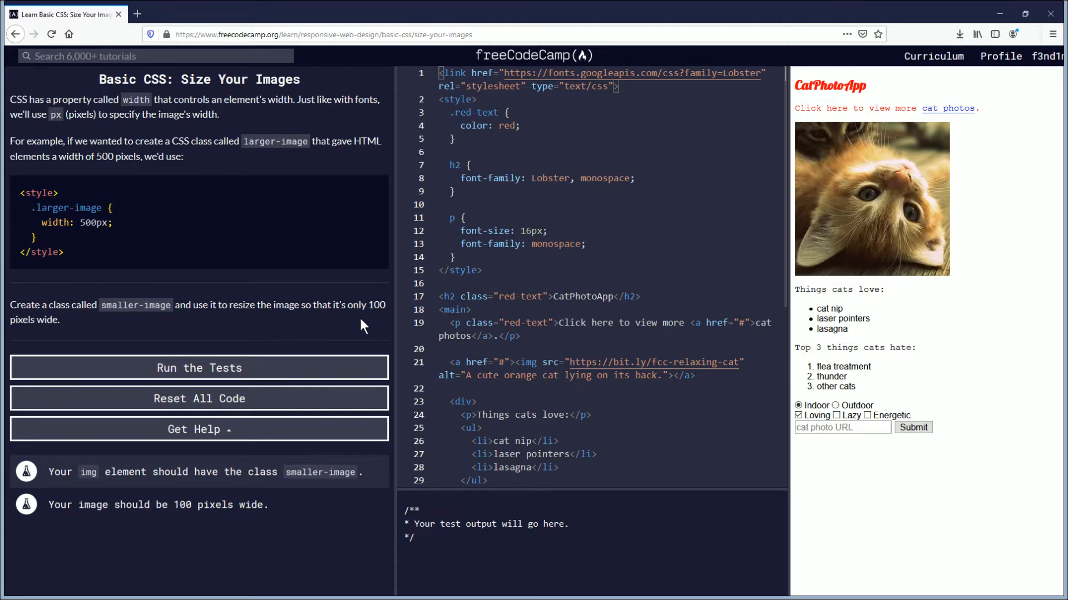
pyautogui.moveTo(156, 347)
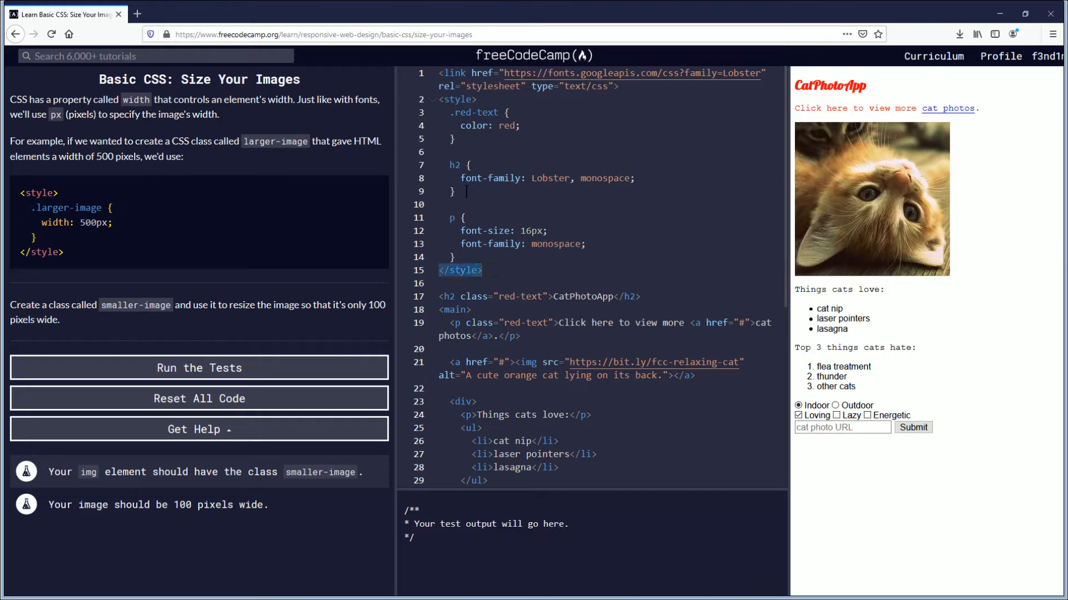
# Write a .smaller-image rule with width: 100px; directly after the .red-text rule in the style block
pyautogui.click(457, 99)
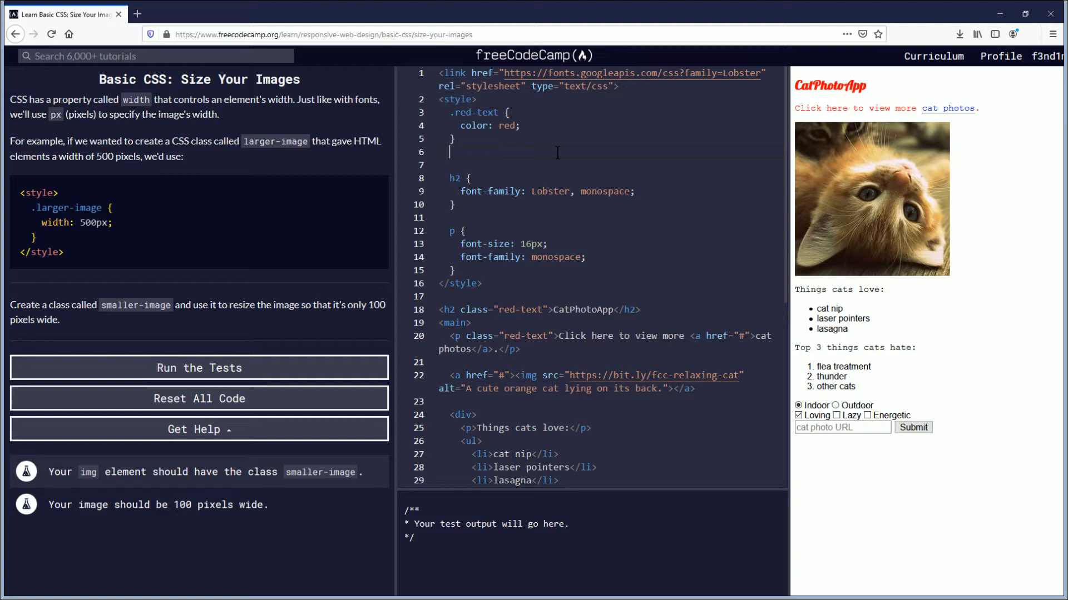
pyautogui.moveTo(479, 66)
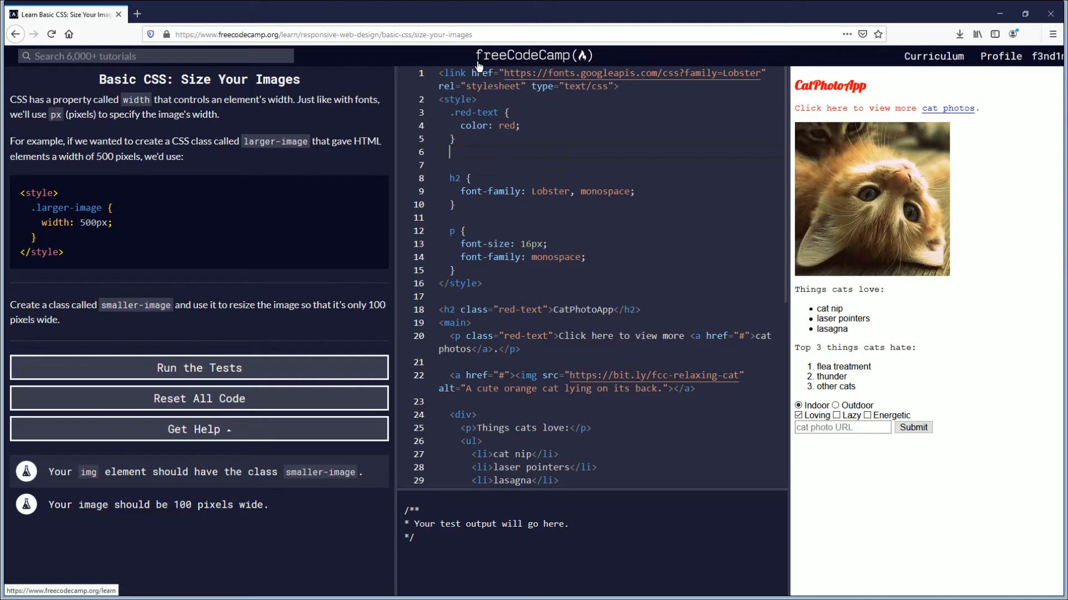
pyautogui.write('.smaller-')
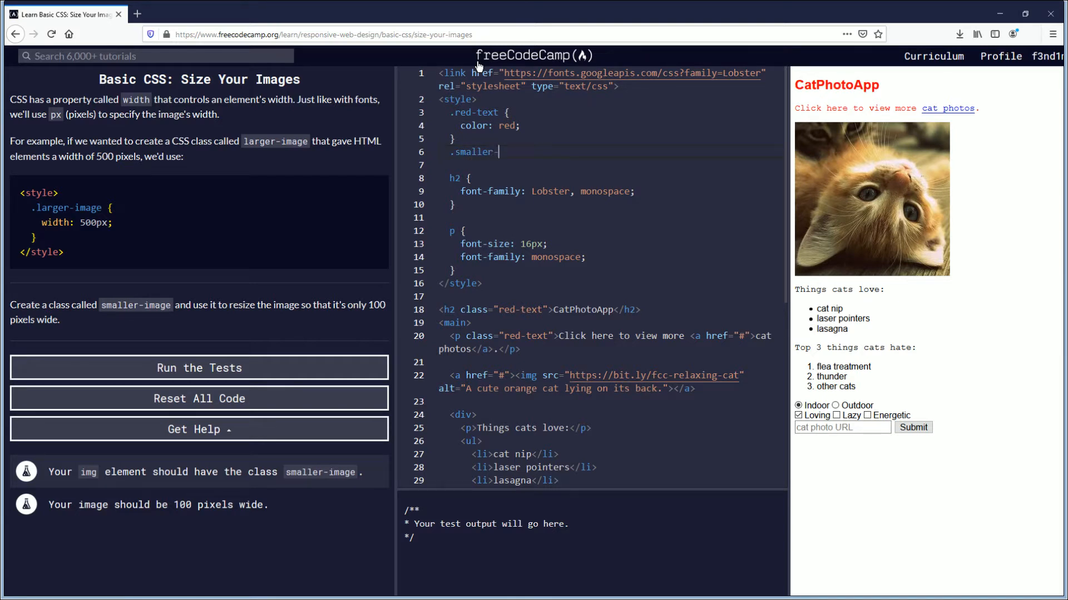
pyautogui.write('image')
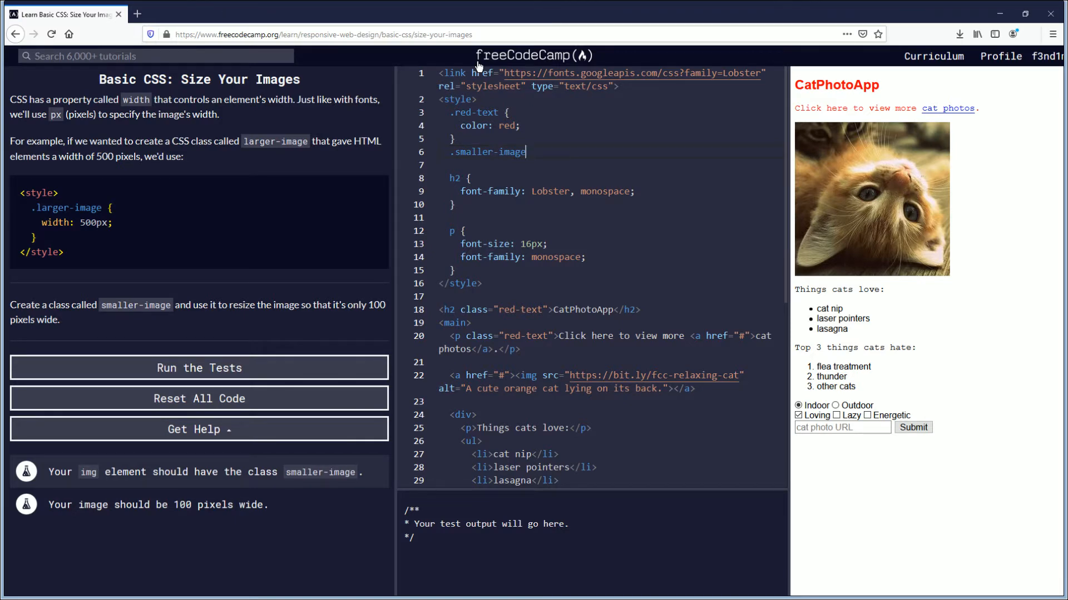
pyautogui.write('{}')
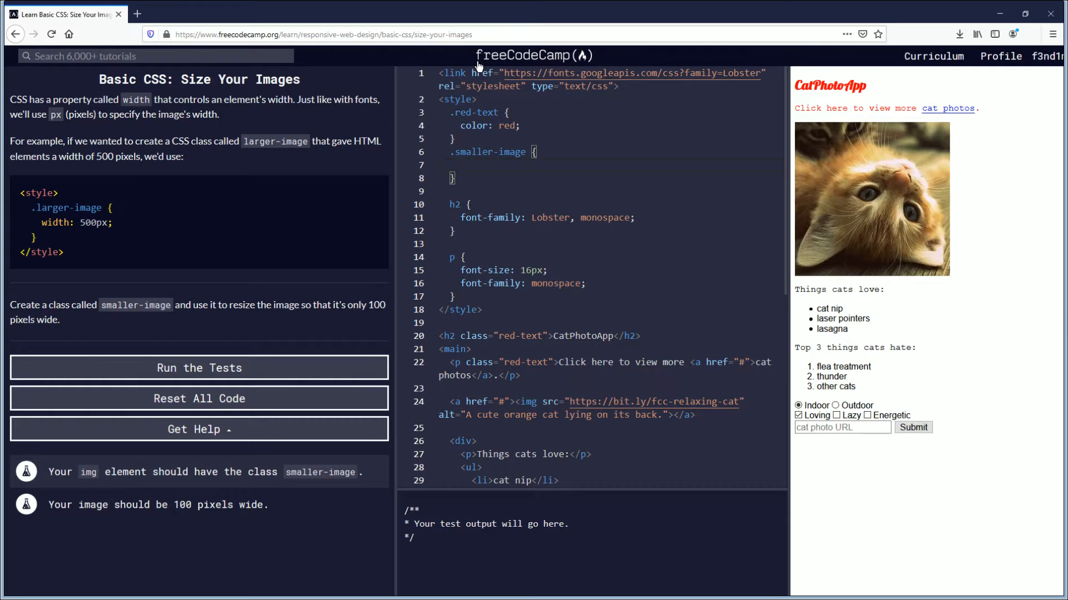
pyautogui.write('width')
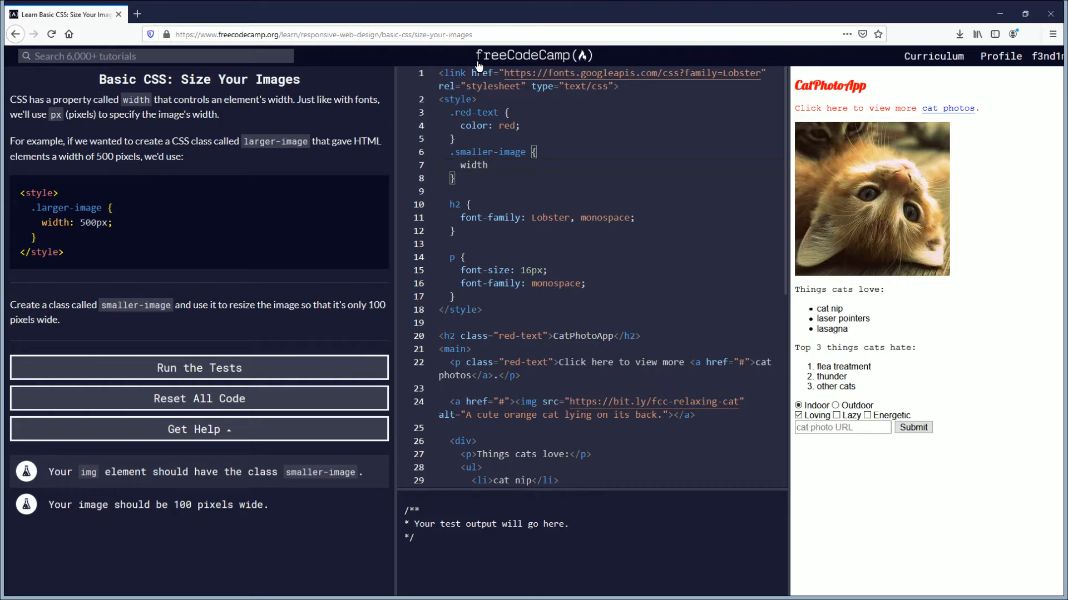
pyautogui.write(':')
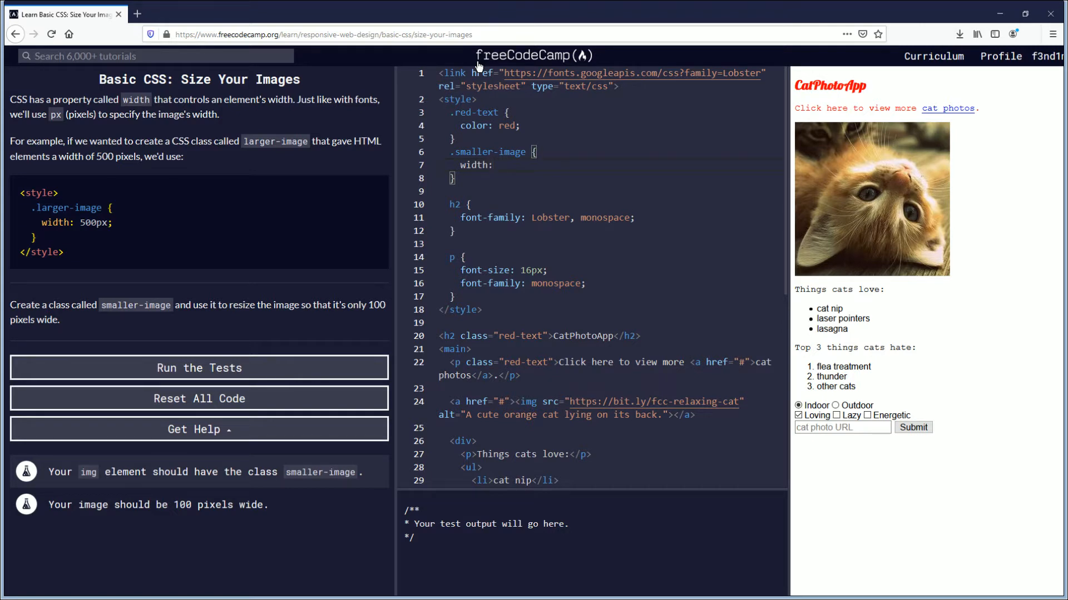
pyautogui.write('100px')
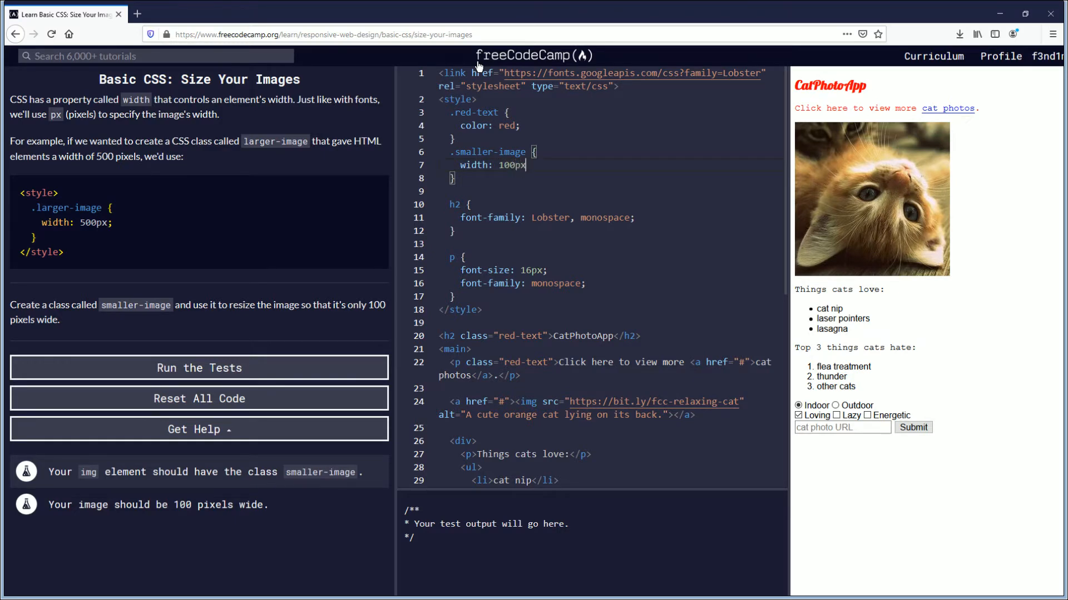
pyautogui.write(';')
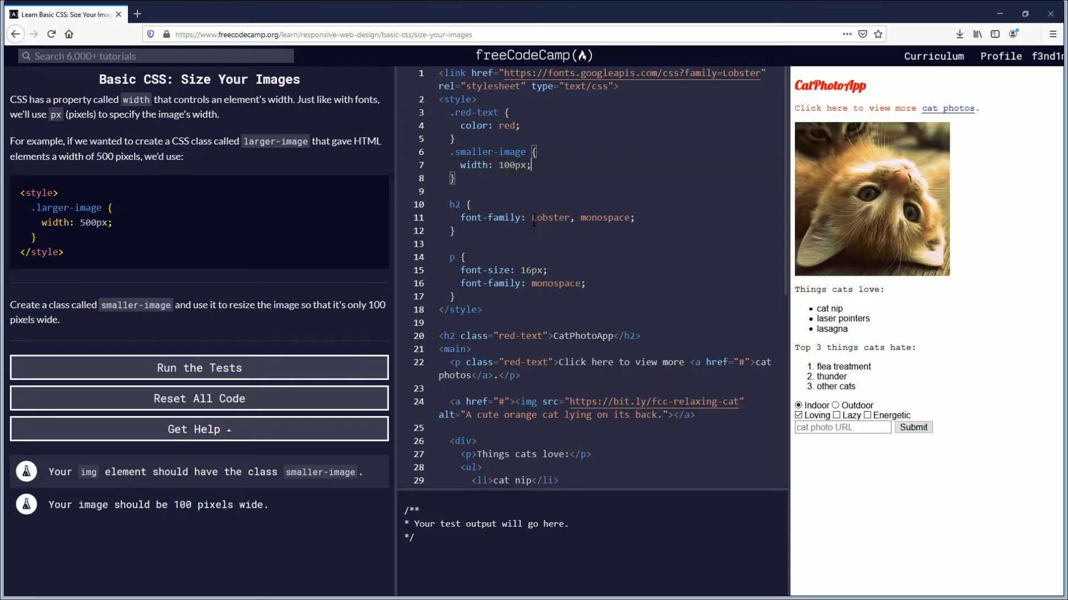
pyautogui.scroll(-3)
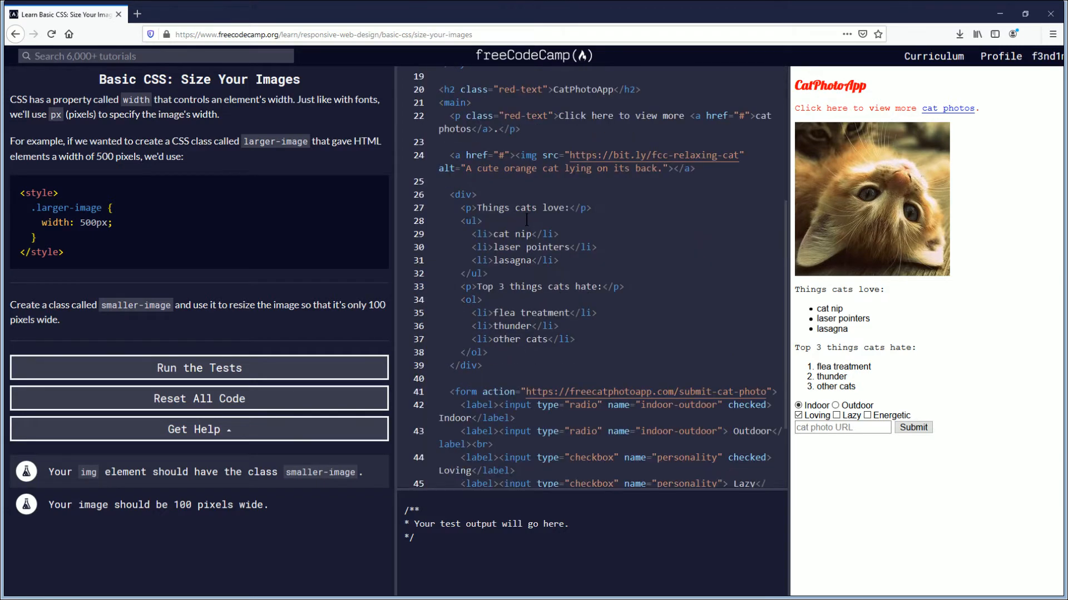
pyautogui.scroll(-3)
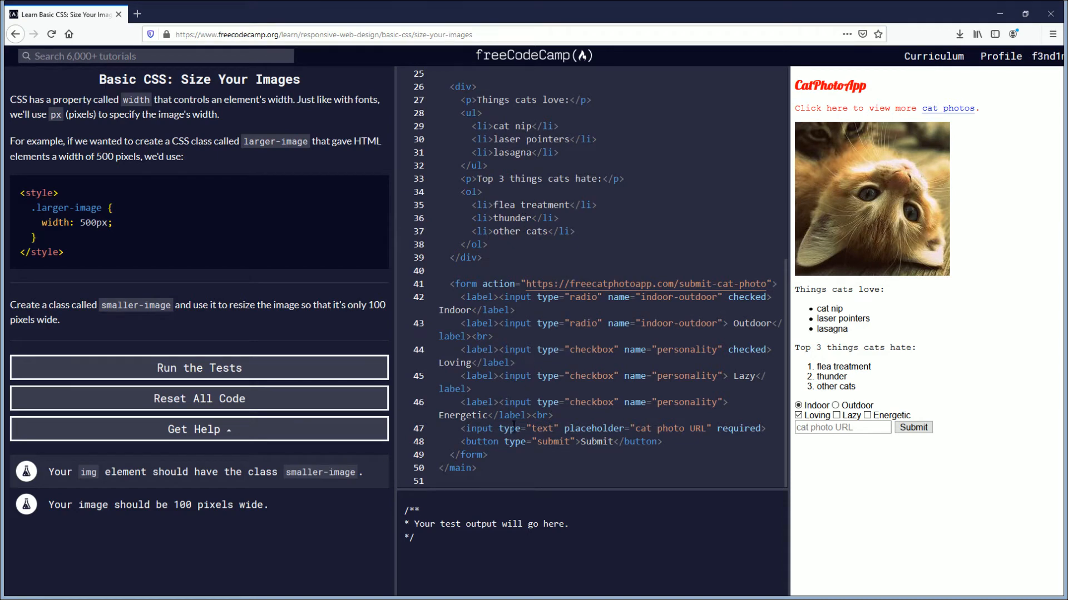
pyautogui.scroll(3)
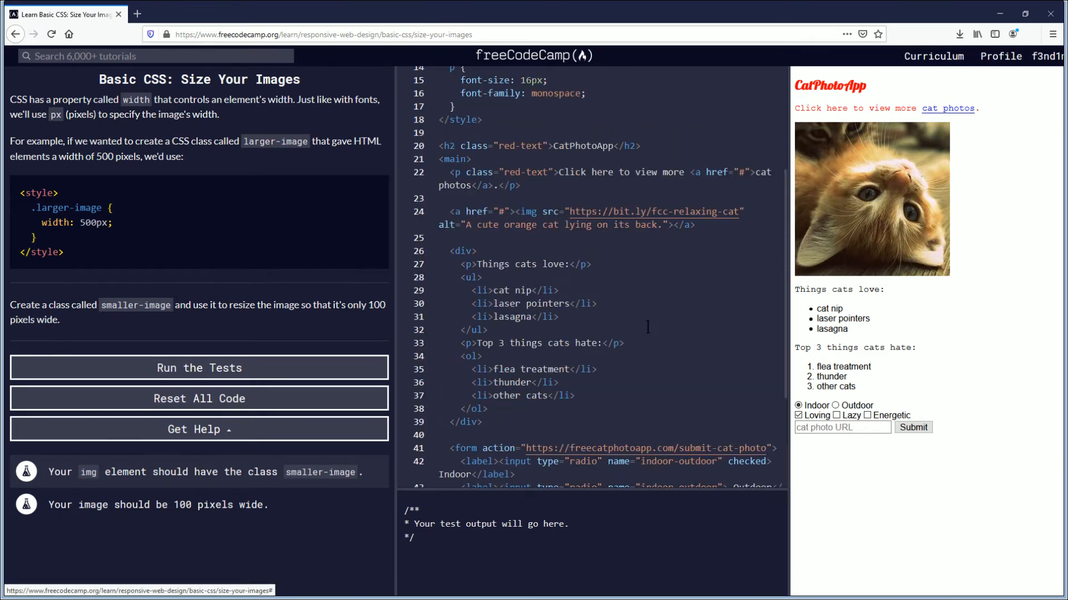
pyautogui.scroll(3)
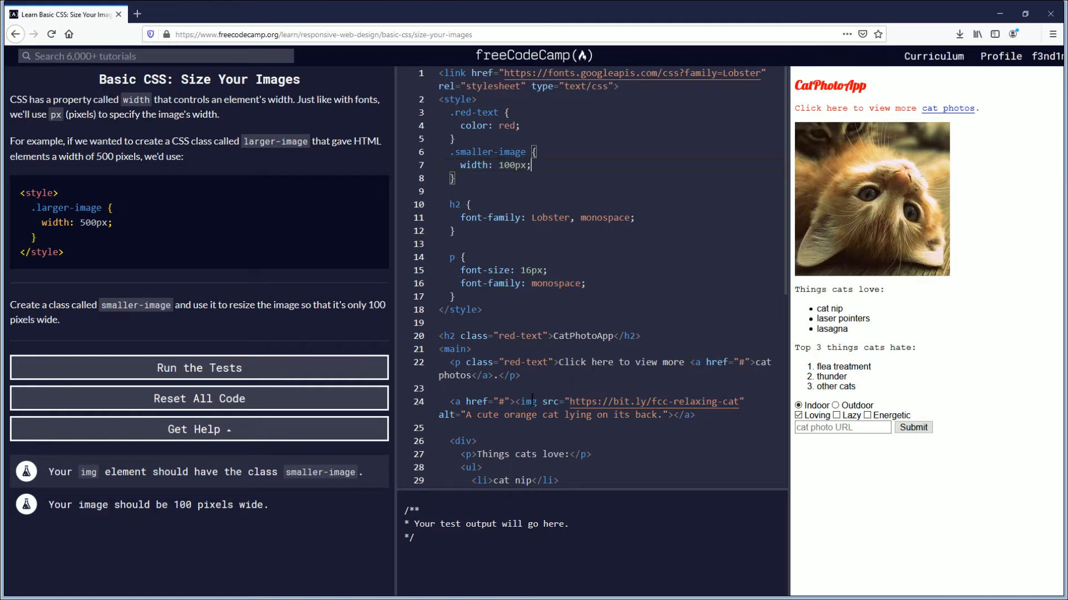
pyautogui.doubleClick(526, 402)
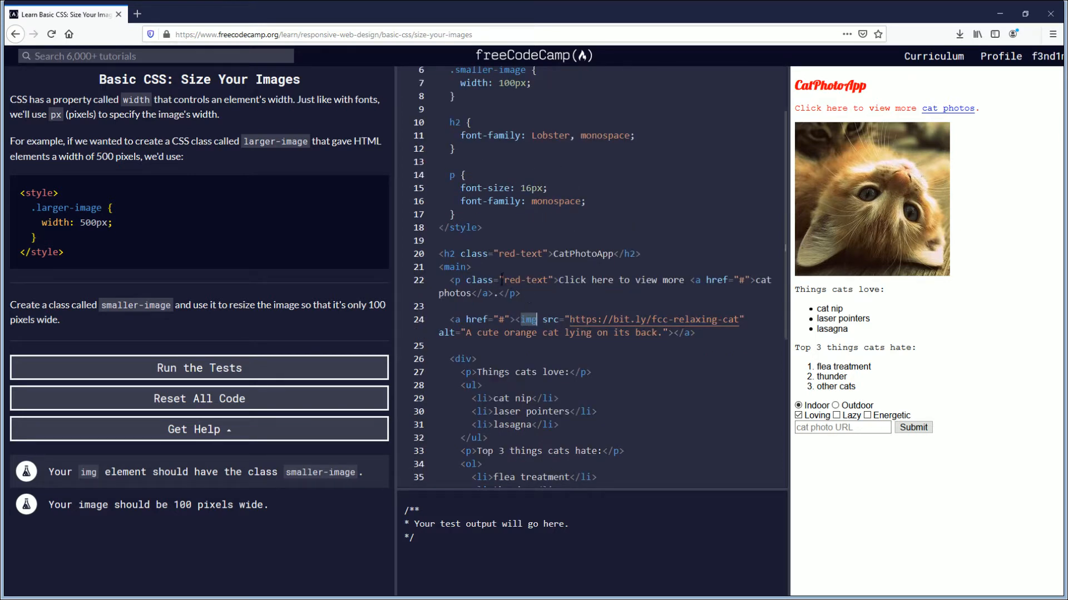
pyautogui.scroll(-3)
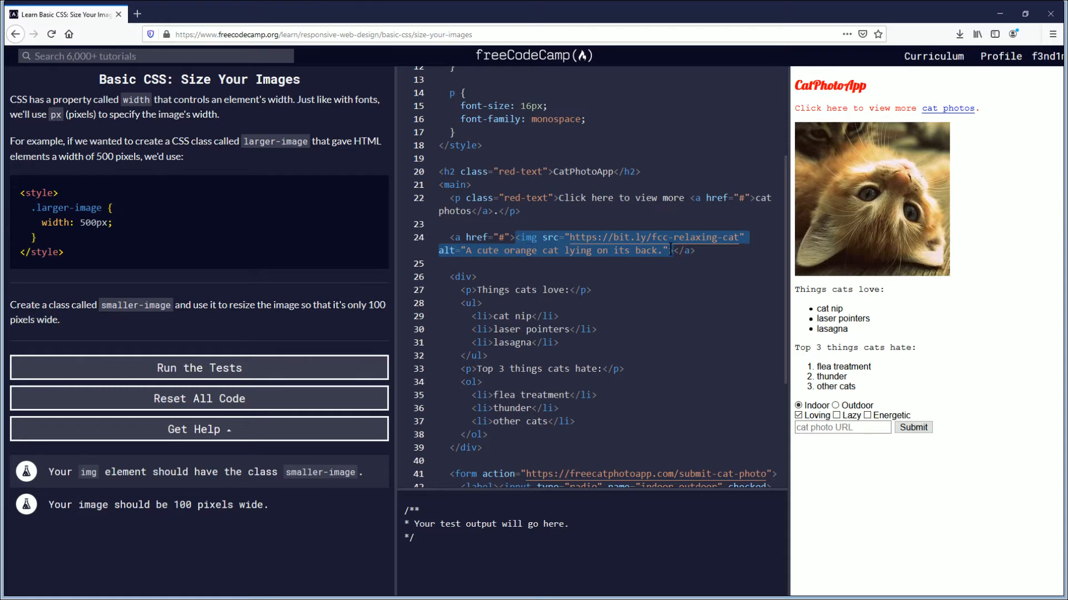
pyautogui.click(673, 250)
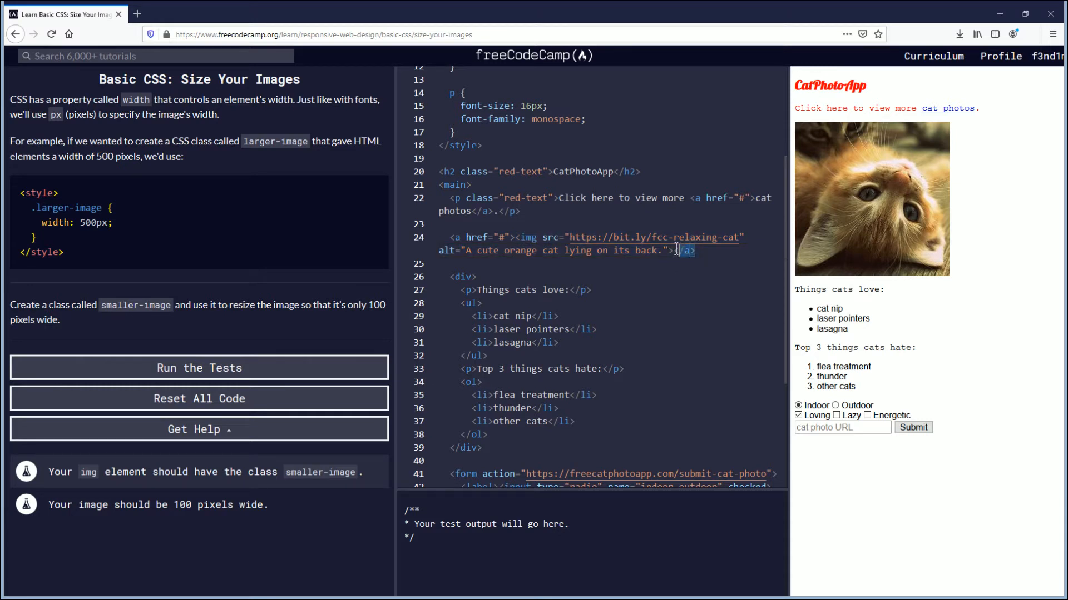
pyautogui.click(447, 237)
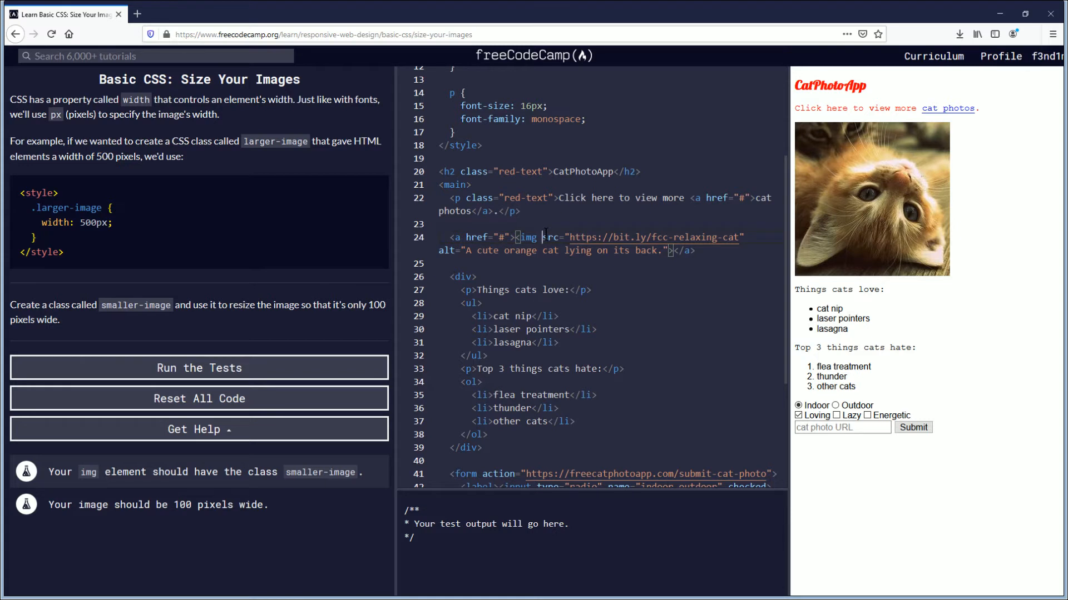
# Add class="smaller-image" to the cat img tag so the preview photo shrinks to 100px wide
pyautogui.doubleClick(526, 237)
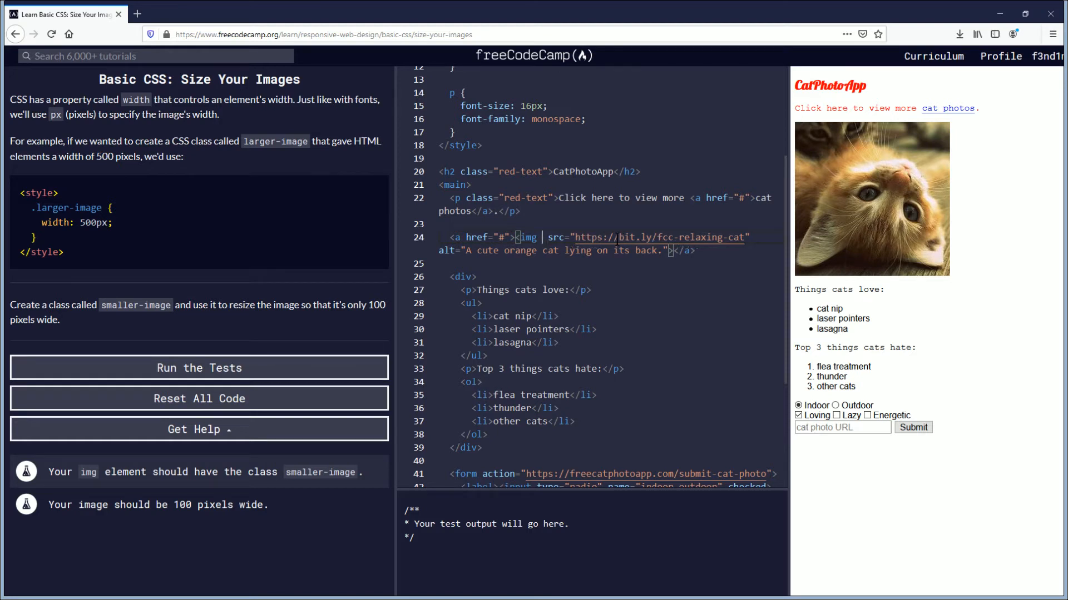
pyautogui.write('cla')
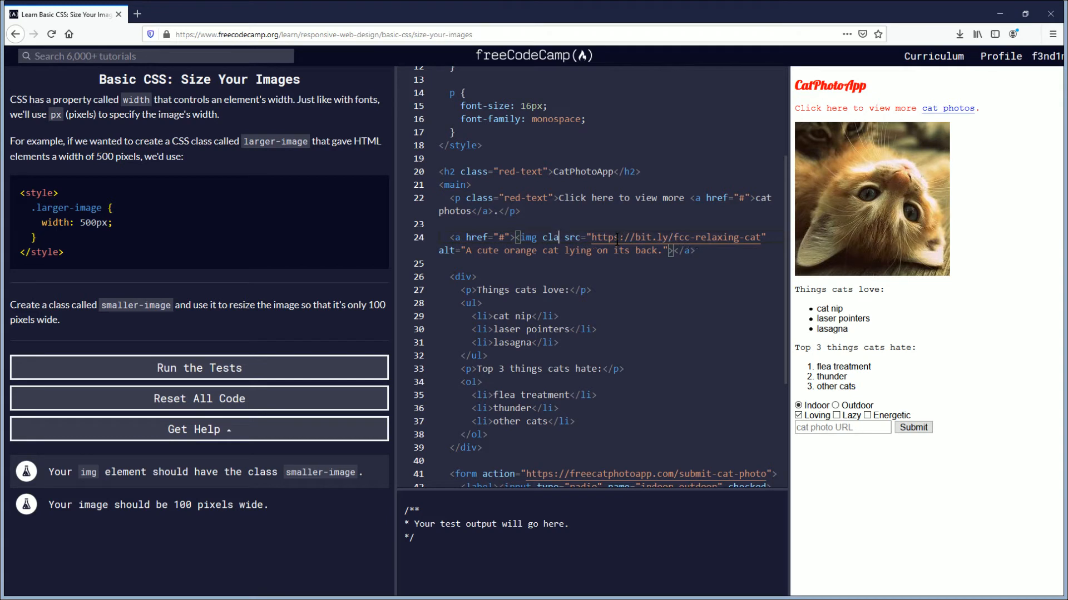
pyautogui.write('ss = "')
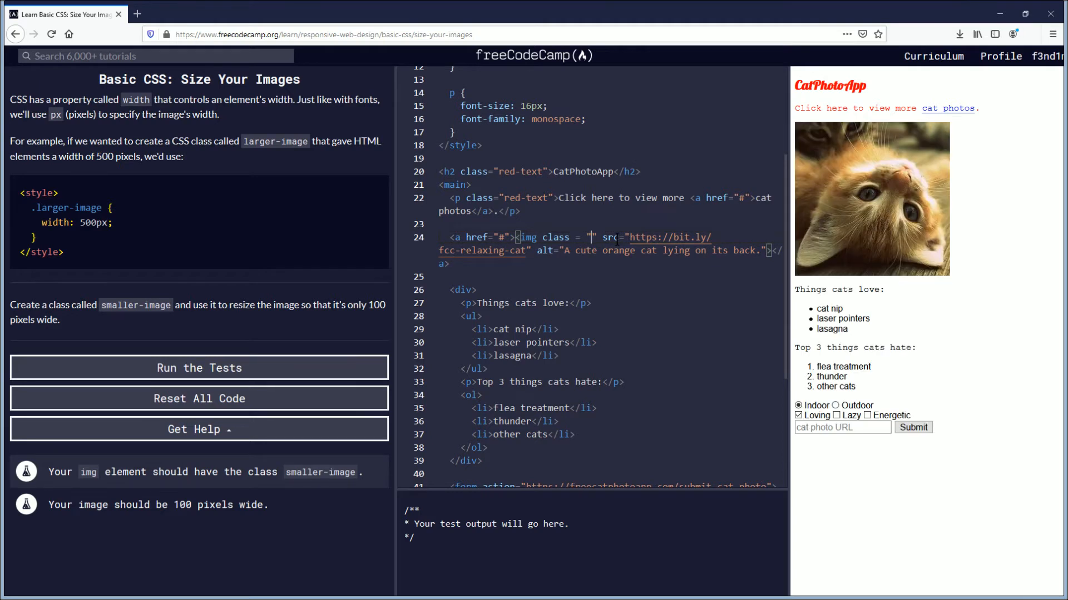
pyautogui.write('smaller-image')
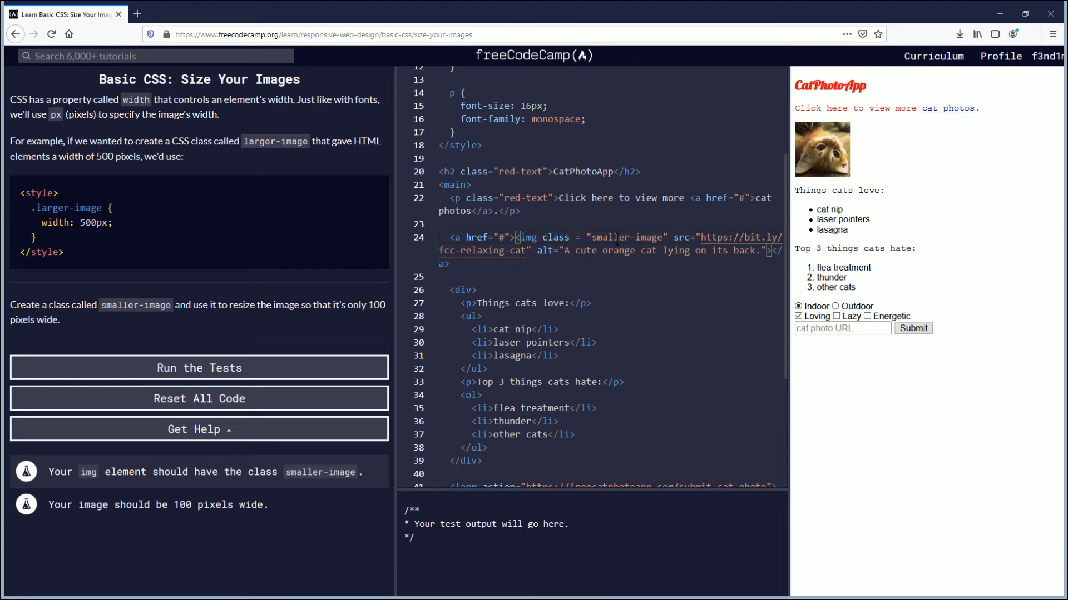
pyautogui.moveTo(420, 352)
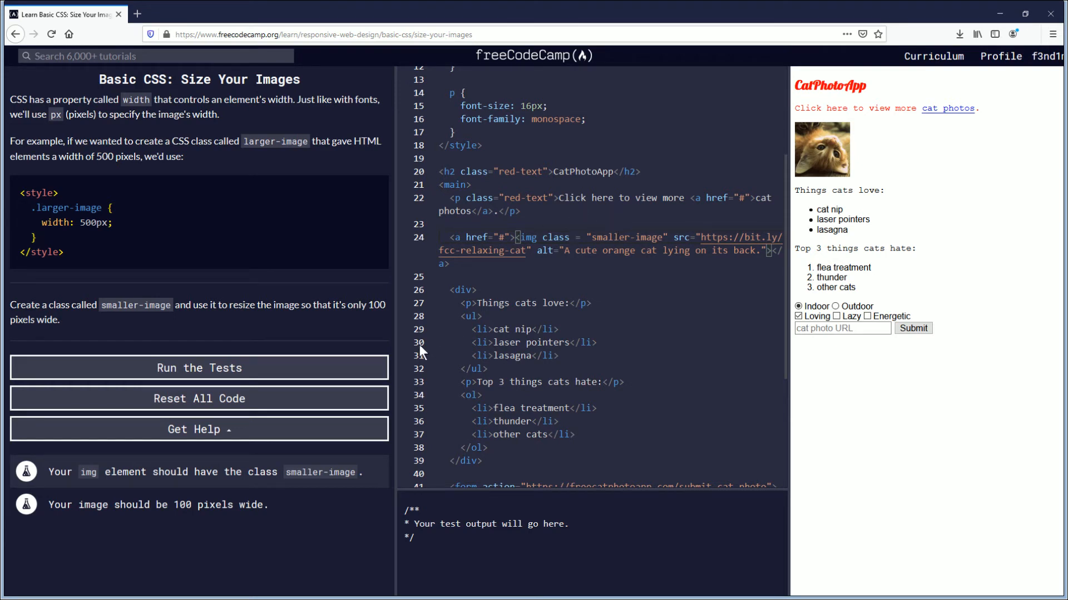
pyautogui.moveTo(322, 396)
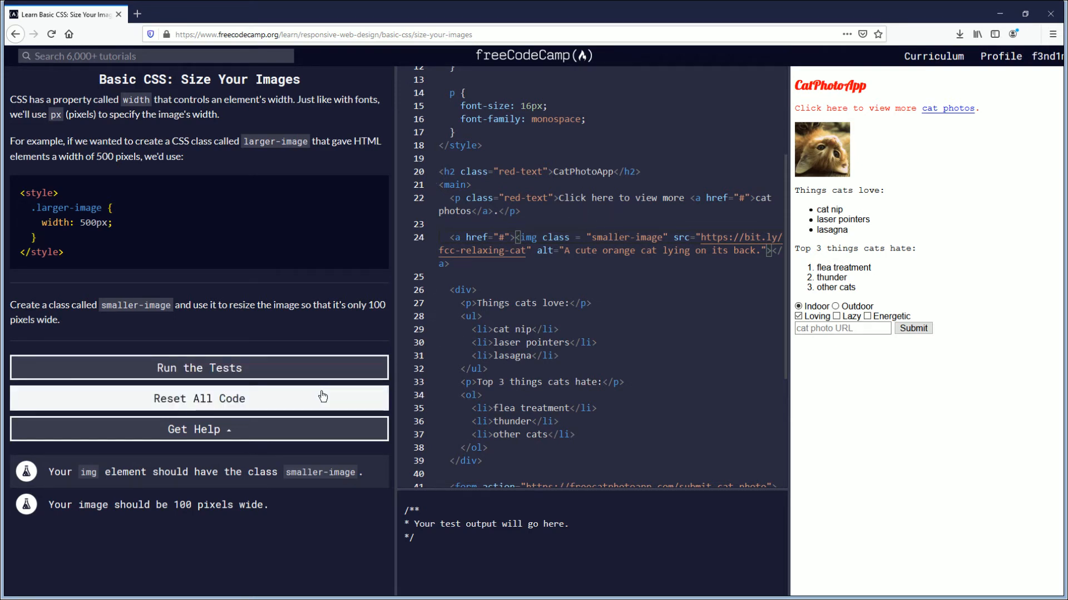
# Consult the forum's Size Your Images hint via Get Help, reviewing its example class and src usage
pyautogui.click(198, 429)
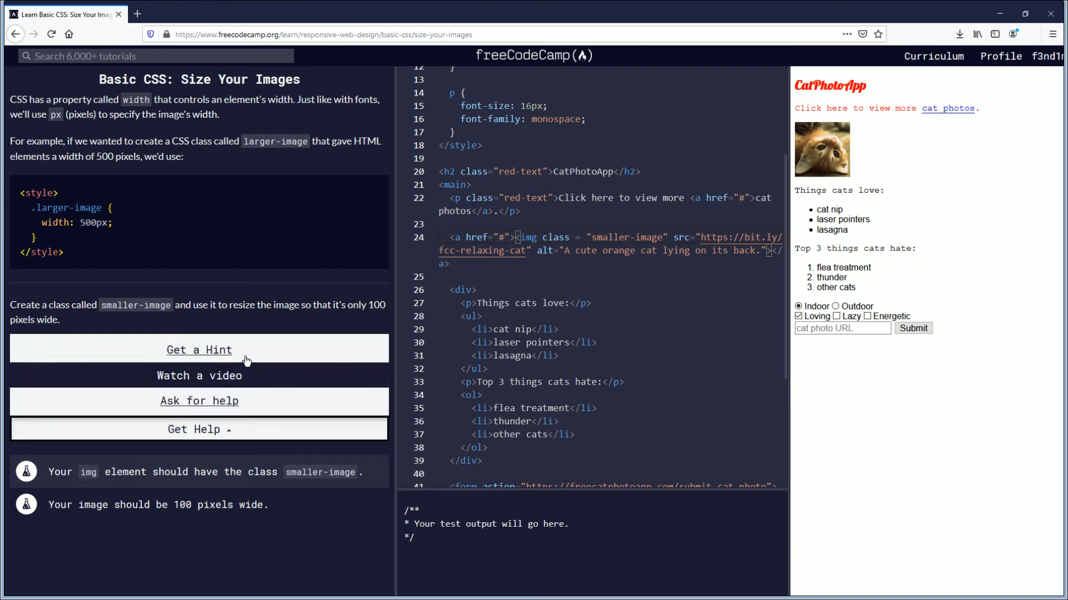
pyautogui.click(199, 401)
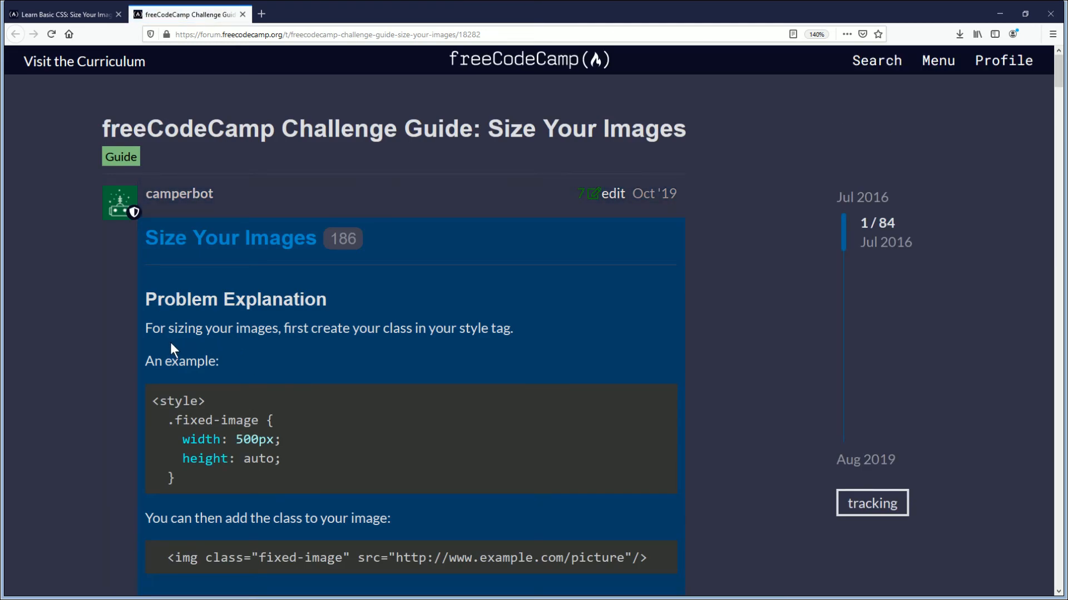
pyautogui.moveTo(166, 346)
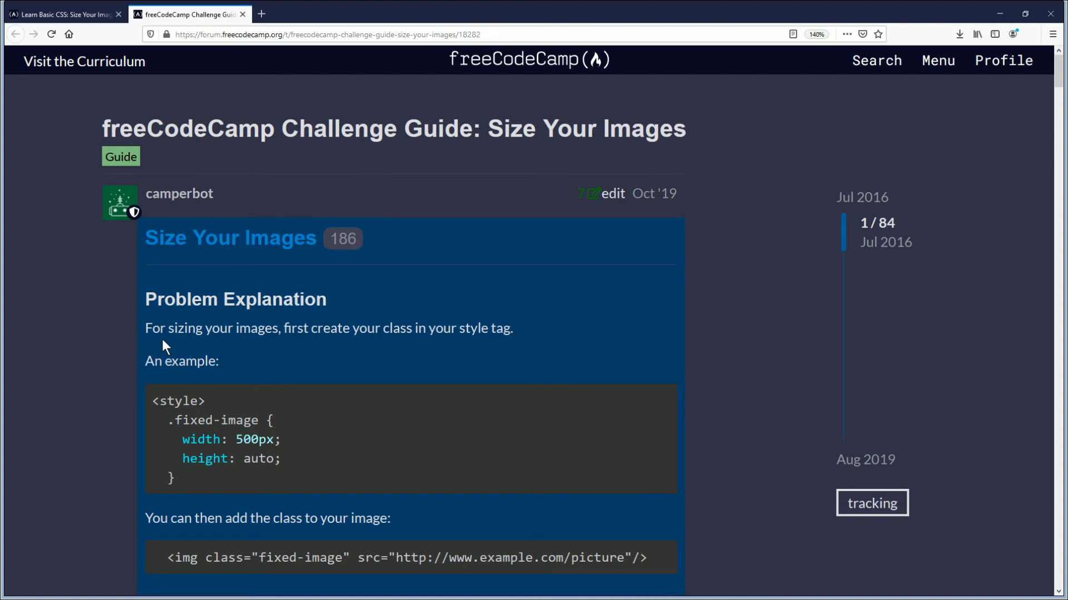
pyautogui.moveTo(314, 374)
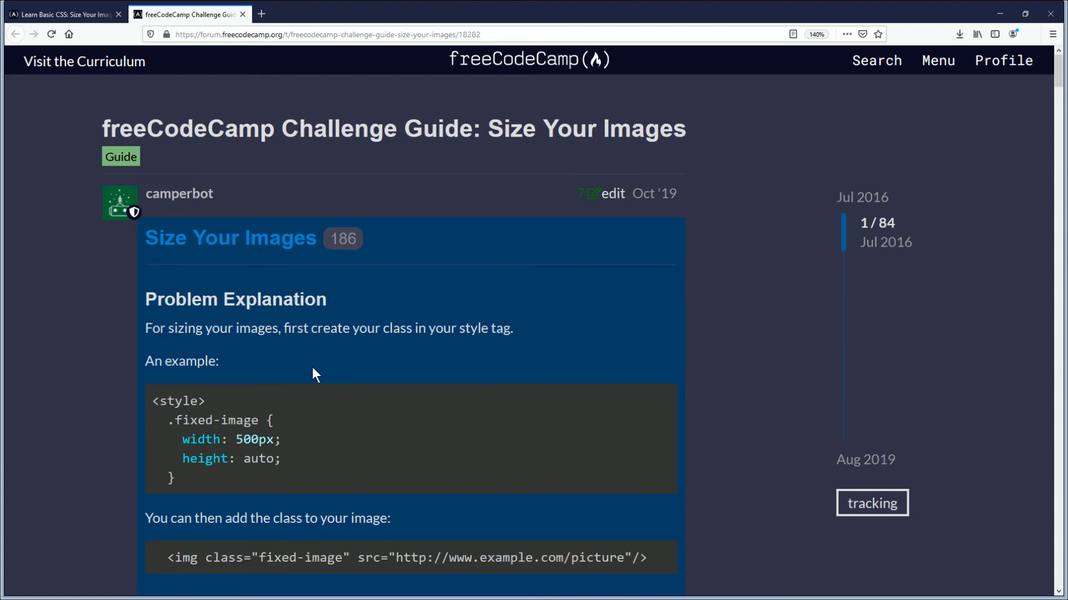
pyautogui.moveTo(177, 417)
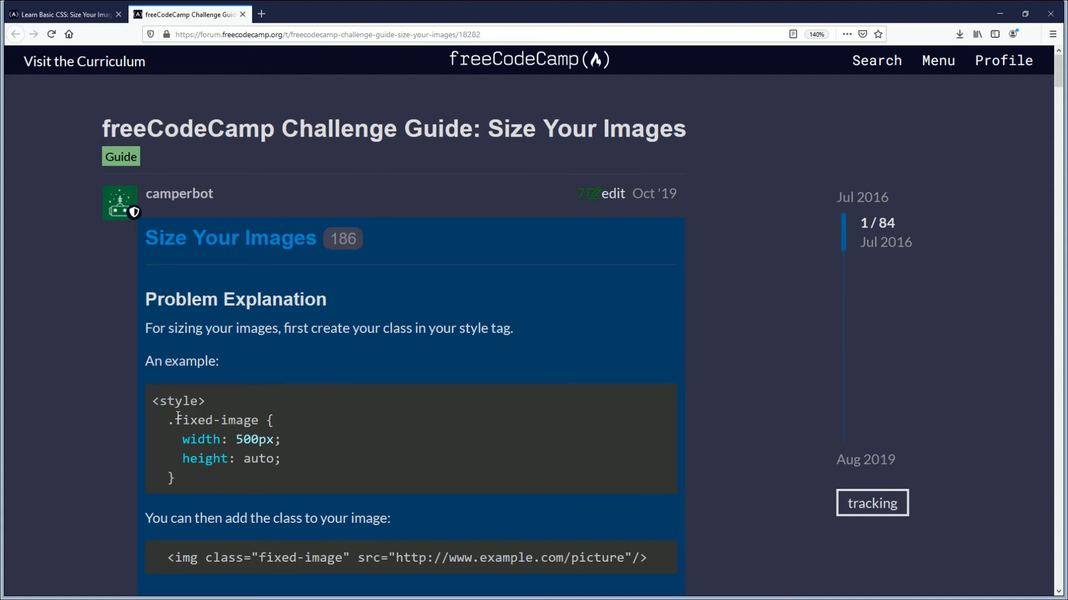
pyautogui.scroll(-3)
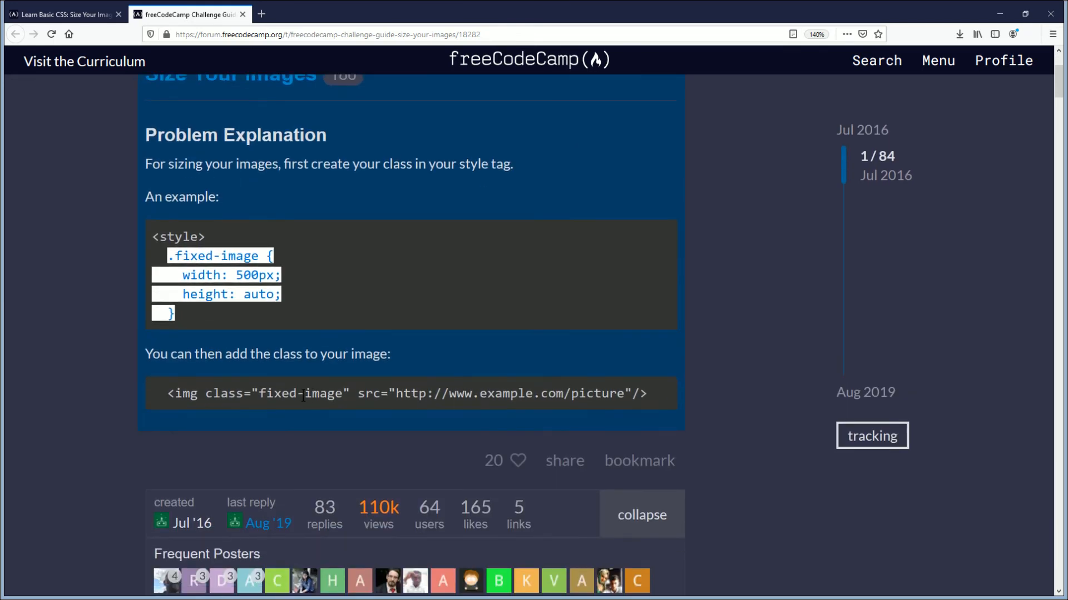
pyautogui.moveTo(198, 374)
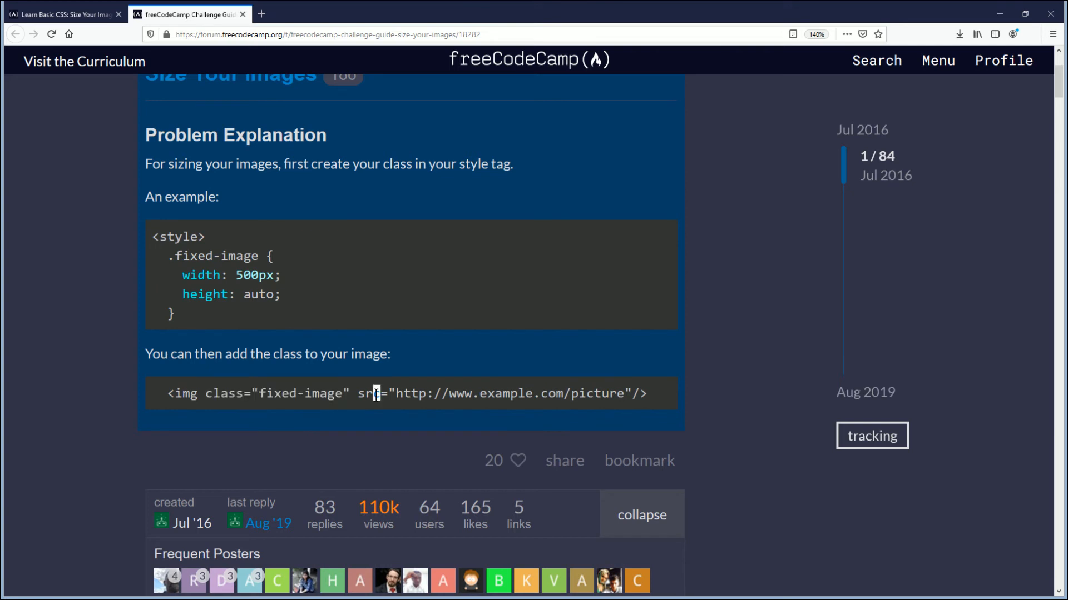
pyautogui.doubleClick(217, 393)
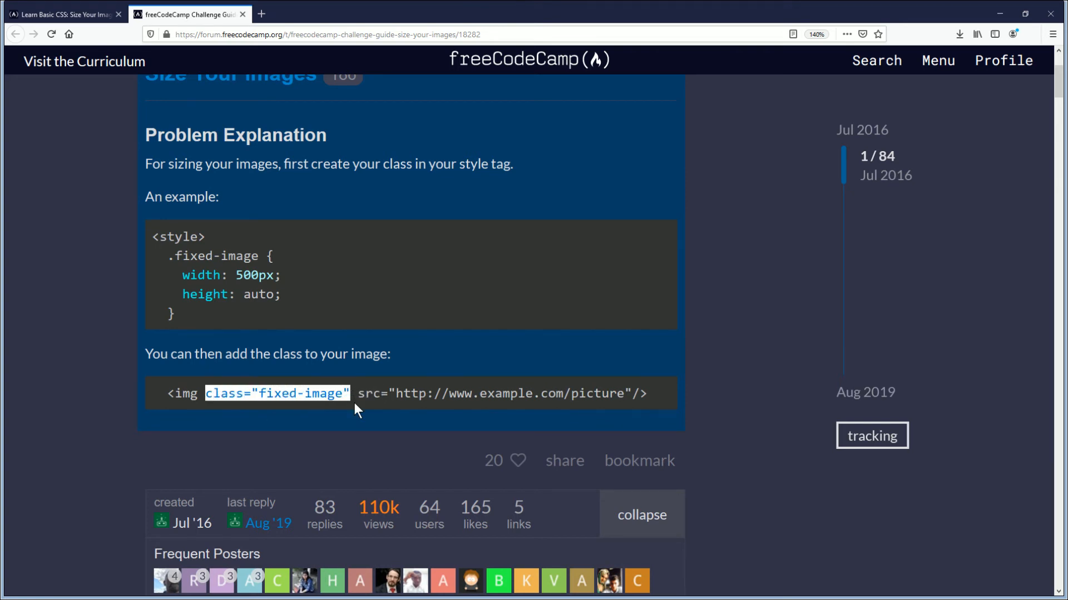
pyautogui.click(61, 14)
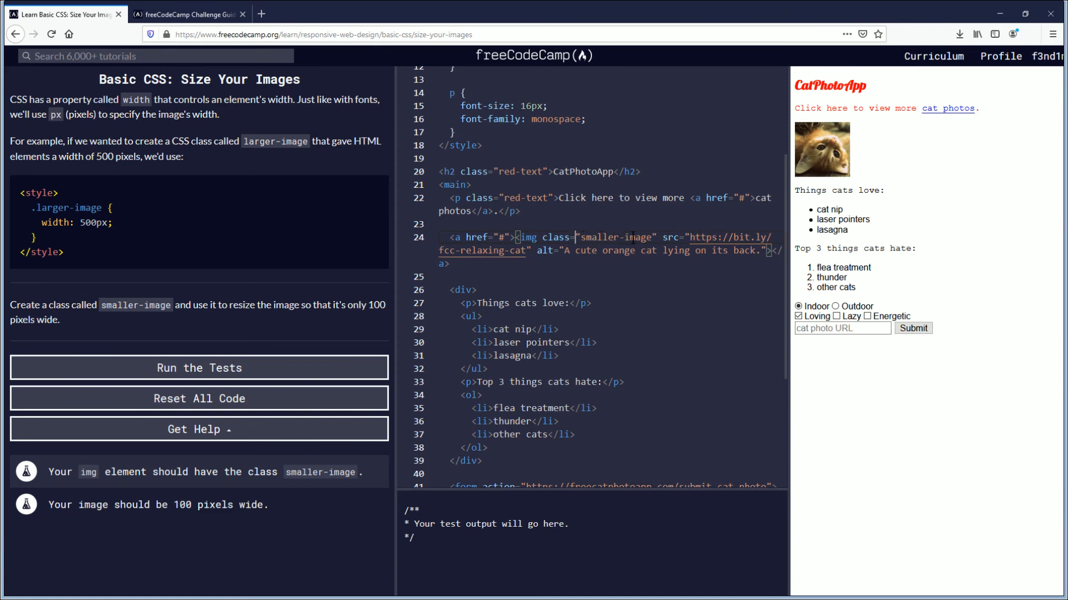
# Run the challenge tests on the edited code
pyautogui.click(199, 368)
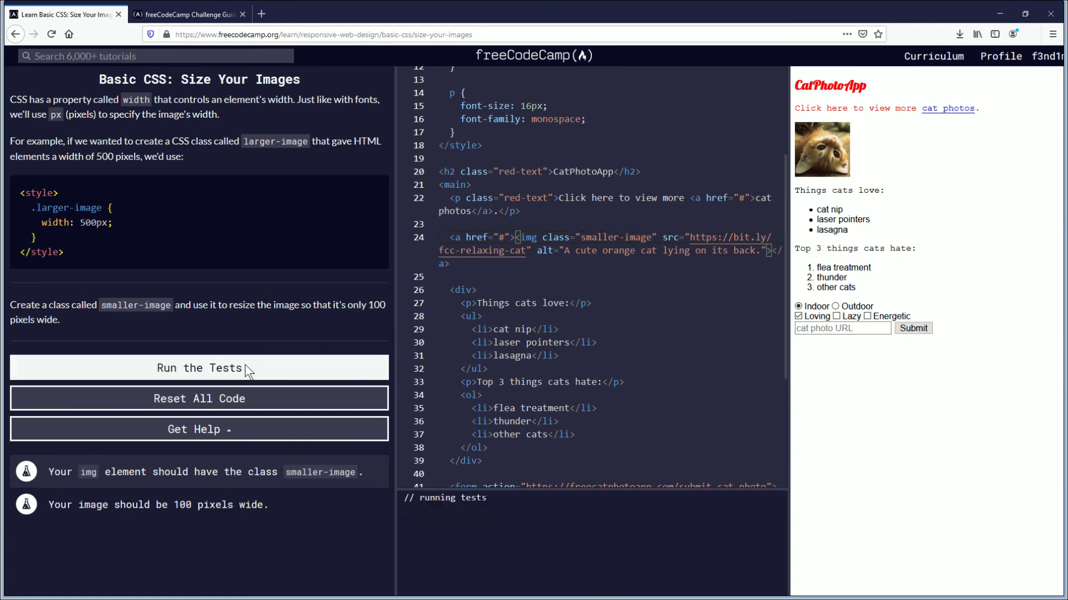
pyautogui.click(199, 368)
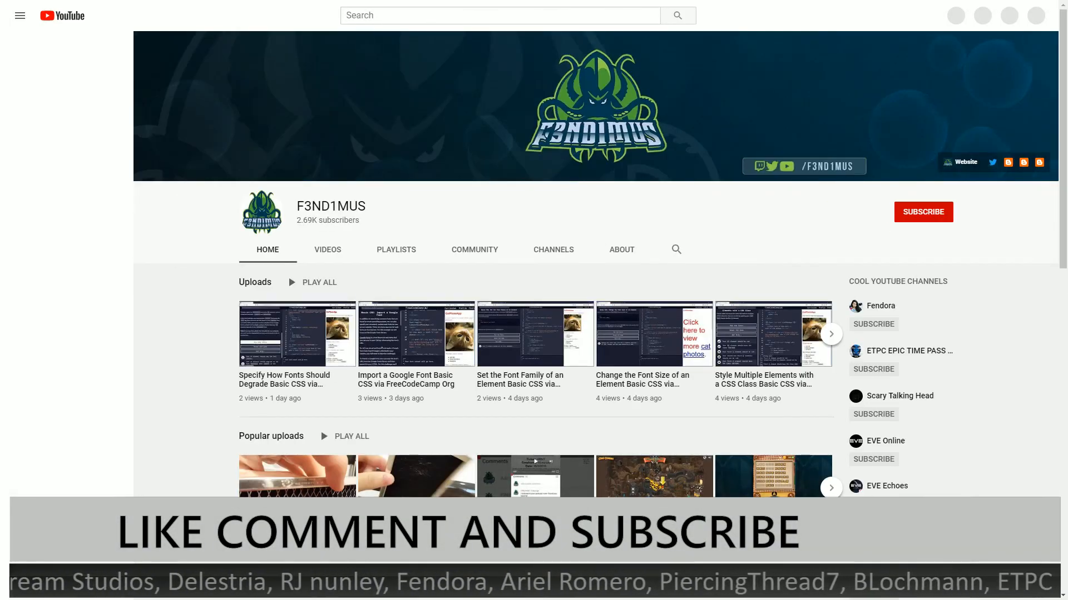
# Switch to the F3ND1MUS YouTube channel page listing recent uploads
pyautogui.click(20, 15)
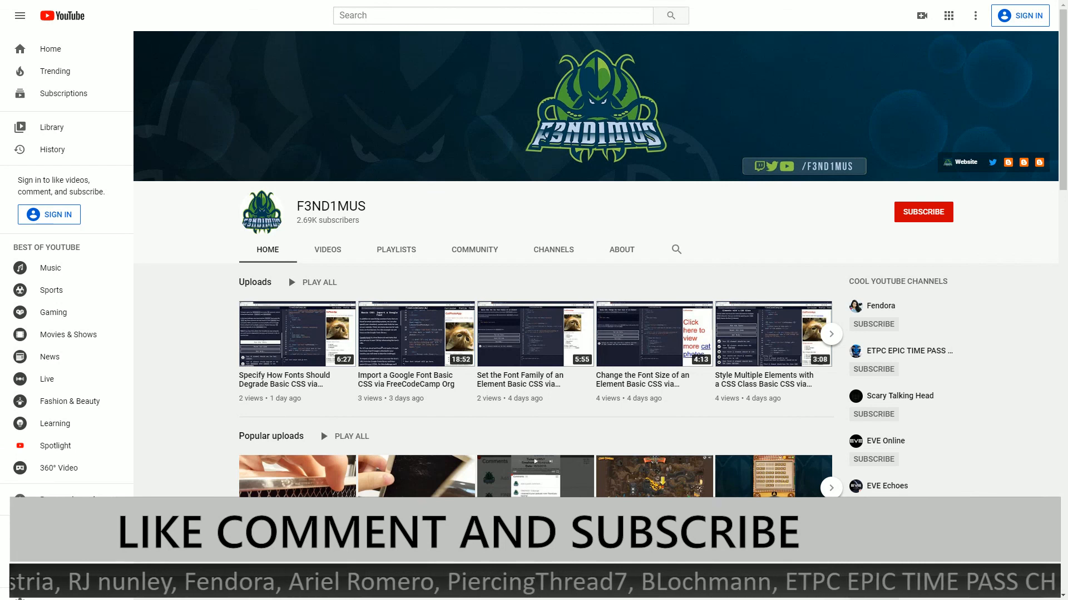